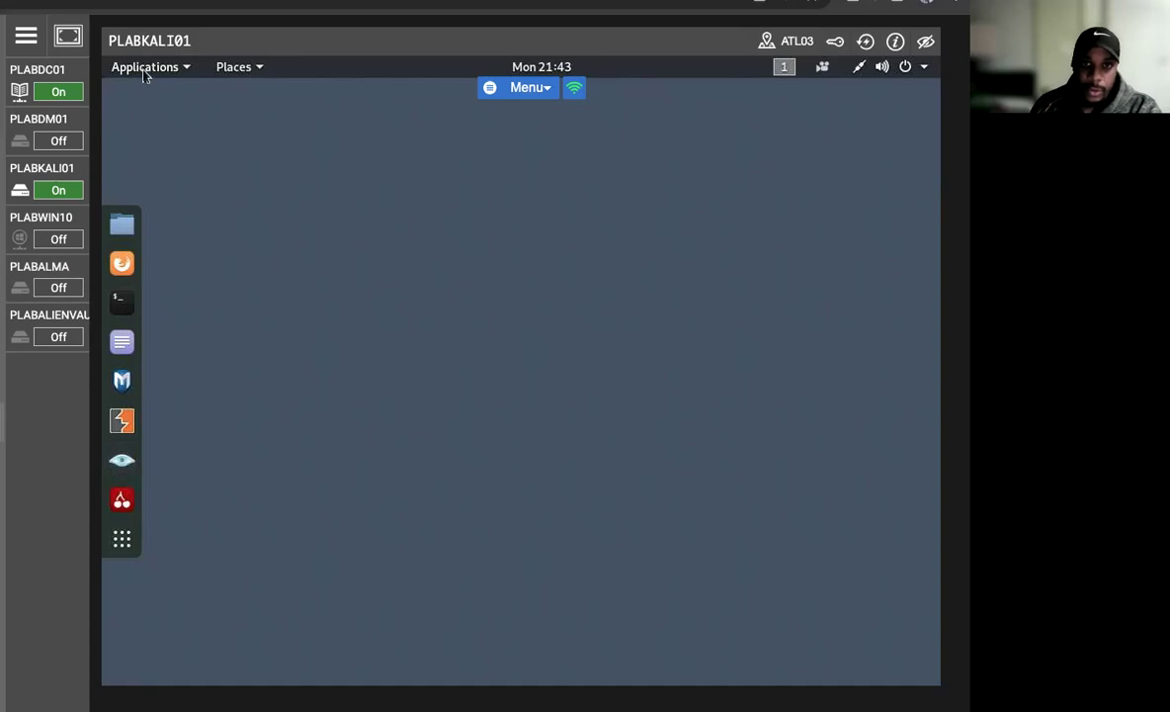
Launch aircrack-ng from Applications > 06 - Wireless Attacks to show its usage help
click(144, 66)
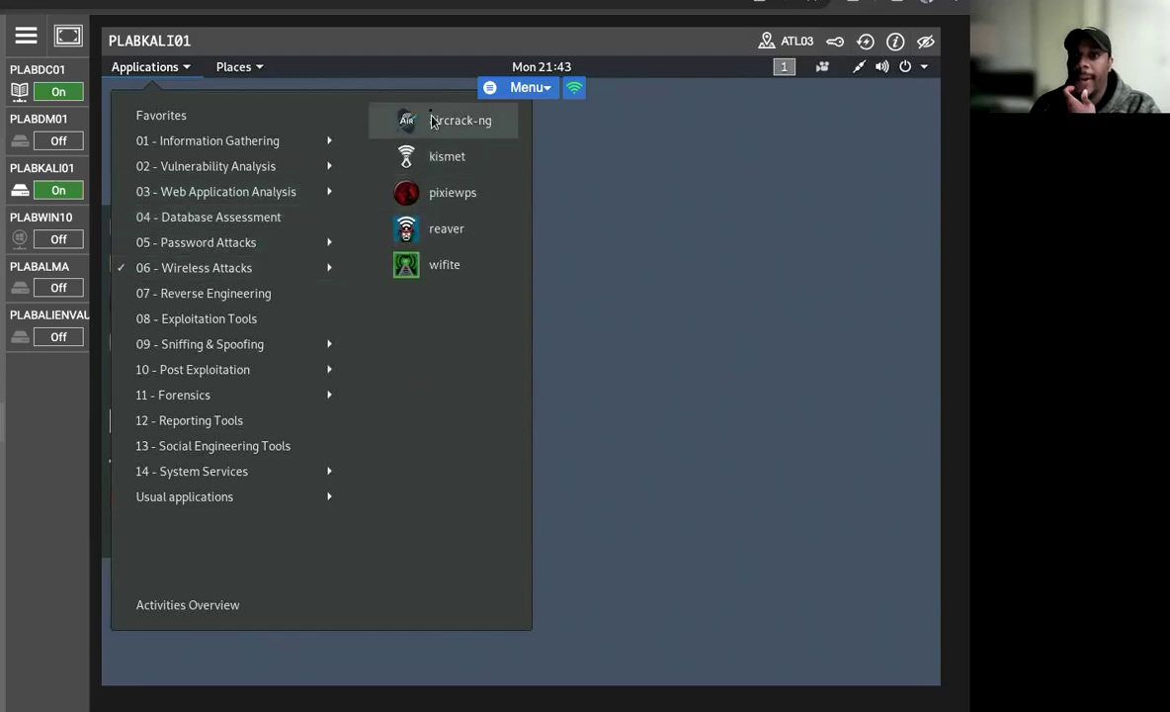
click(459, 120)
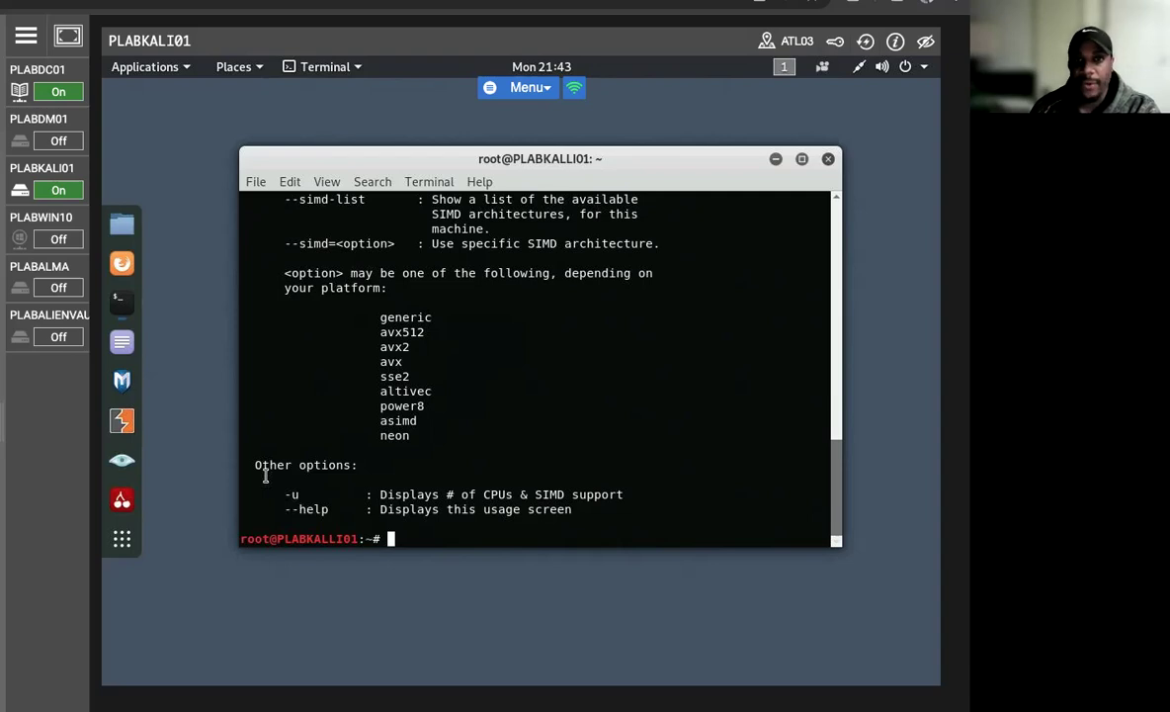
mouse_move(464, 435)
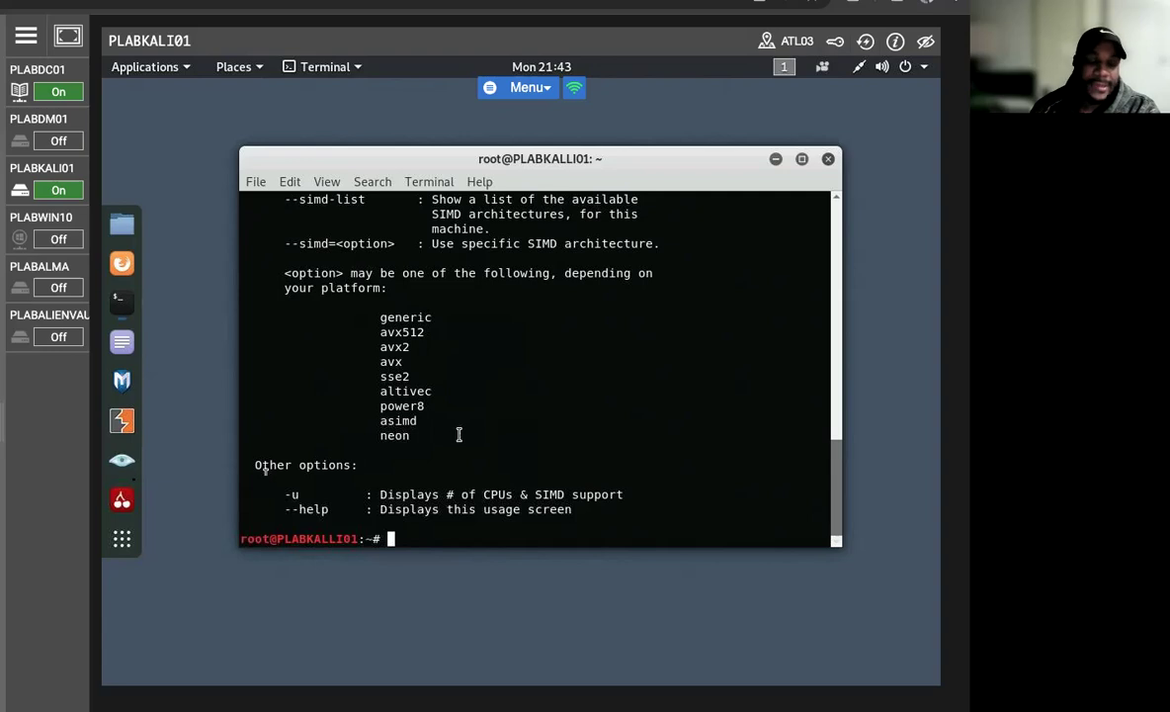
mouse_move(122, 498)
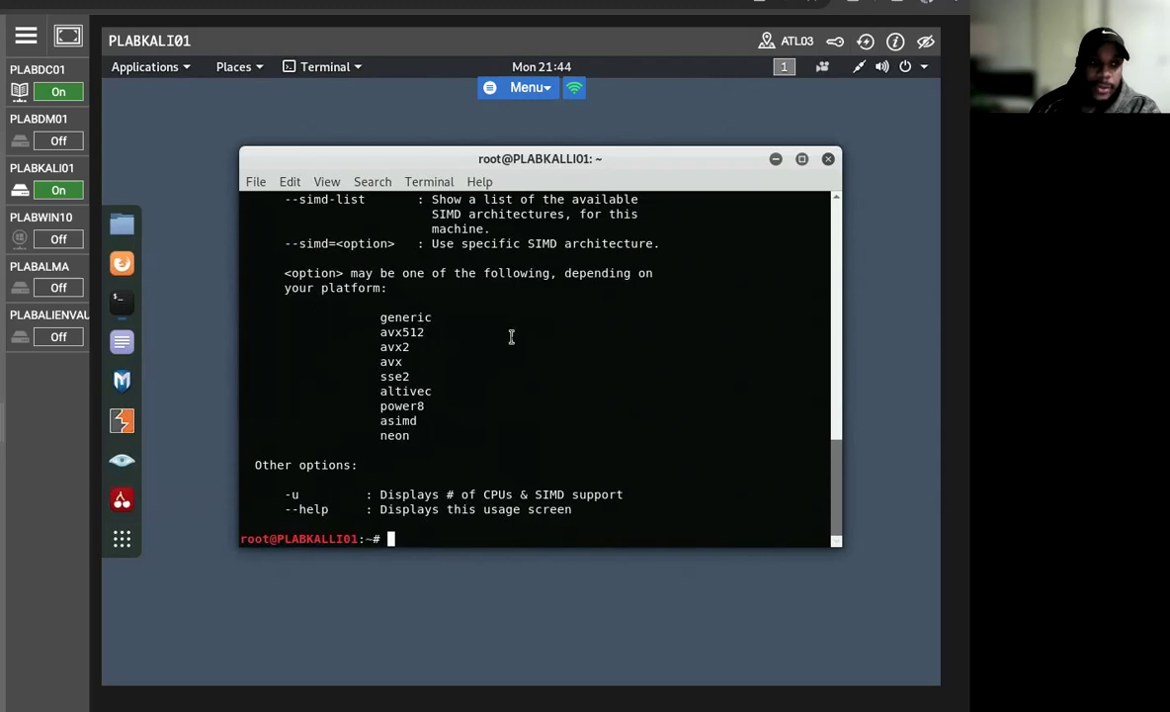
mouse_move(122, 420)
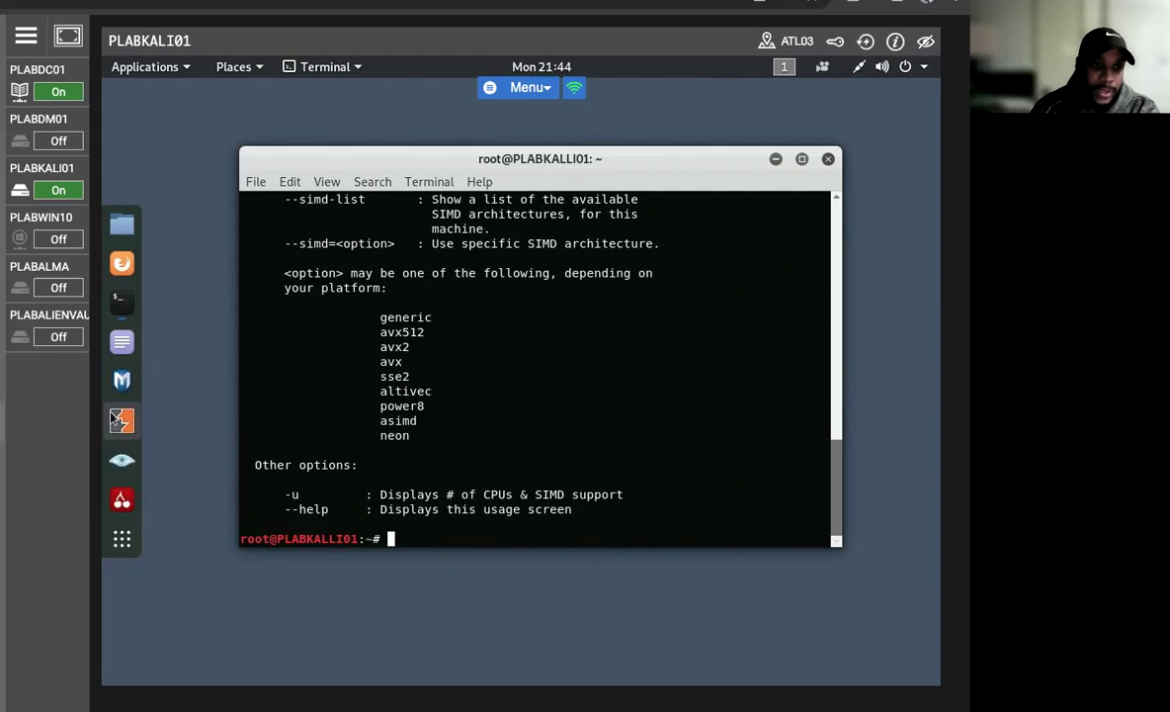
mouse_move(121, 421)
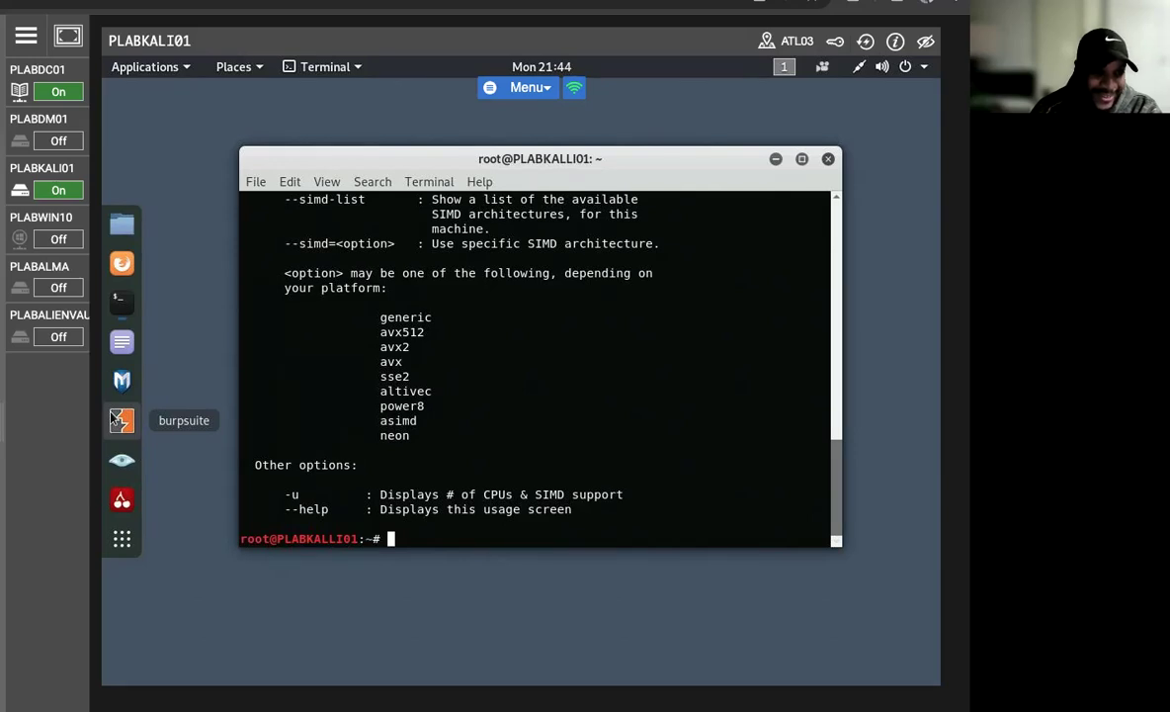
mouse_move(564, 347)
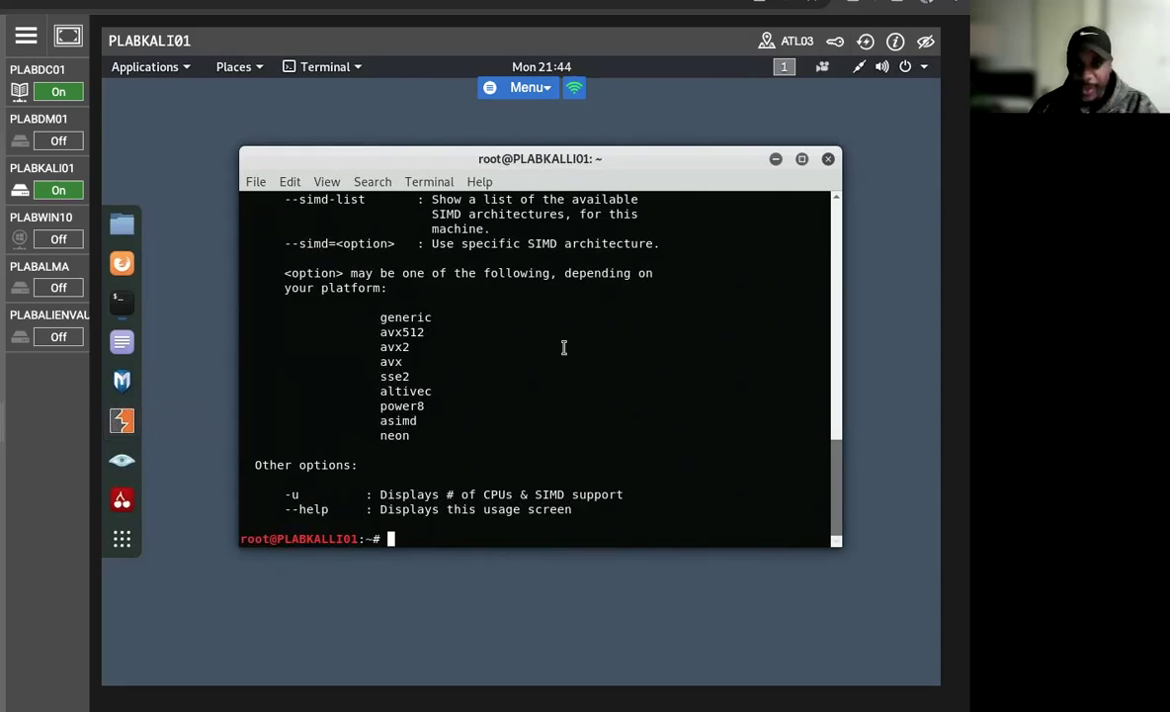
Run airmon-ng at the root prompt to list wireless interfaces
text(airmo)
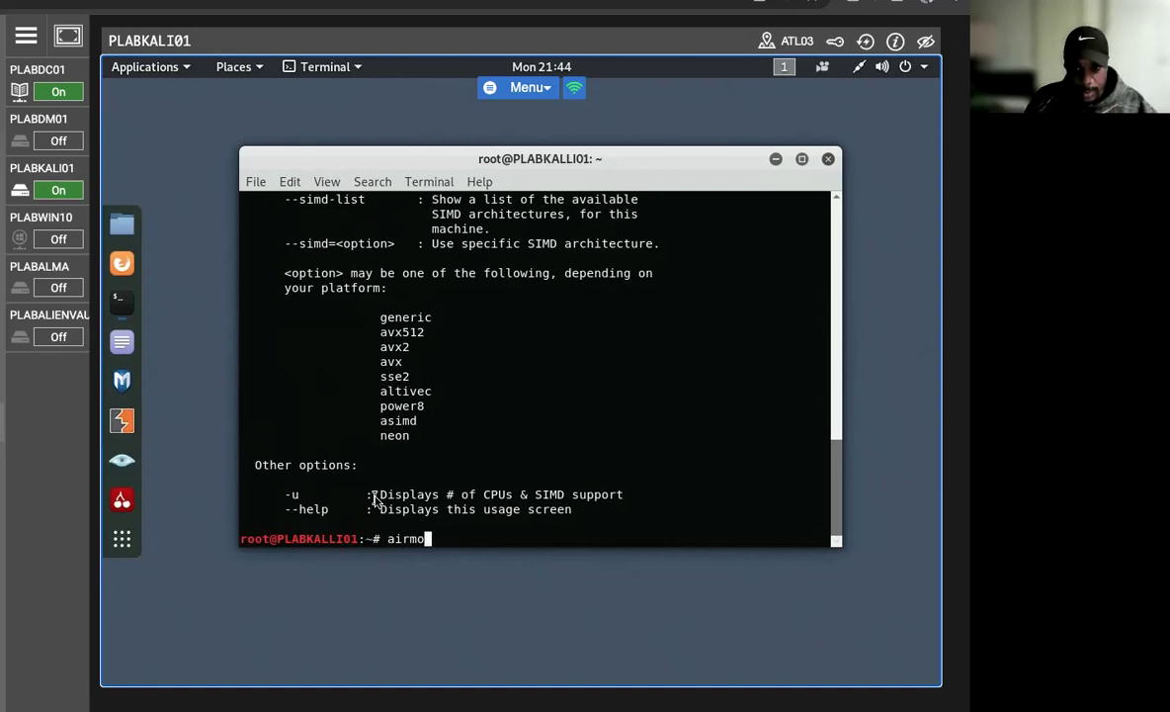
mouse_move(121, 539)
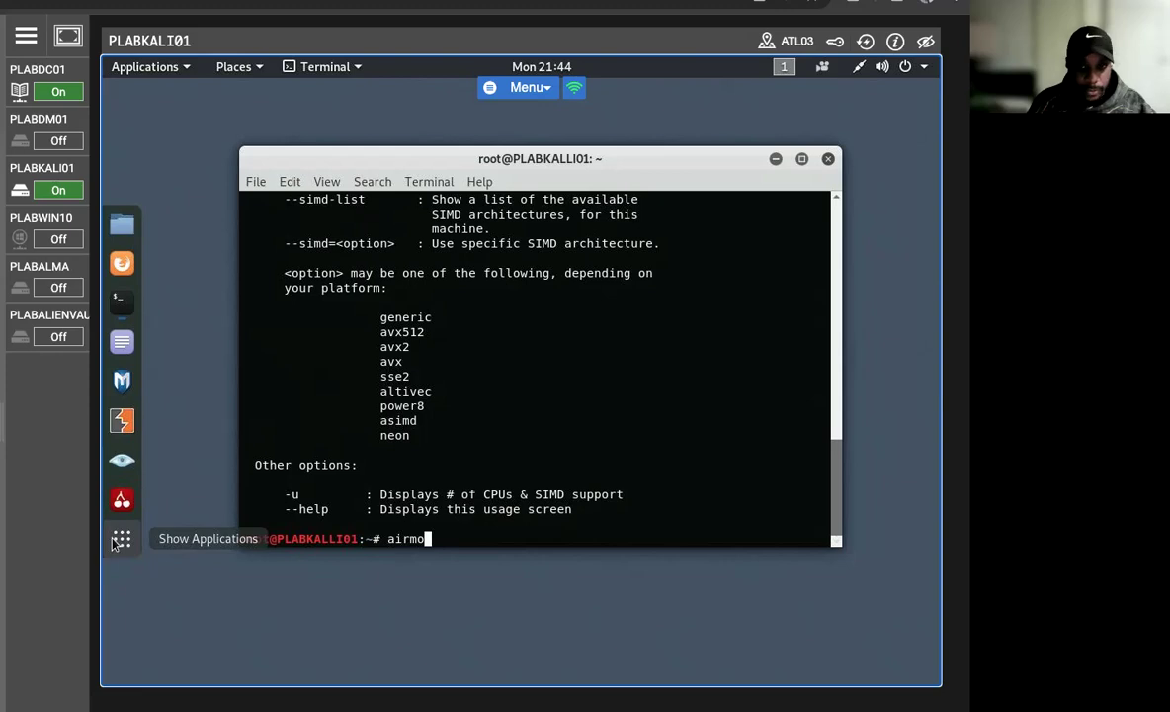
mouse_move(182, 566)
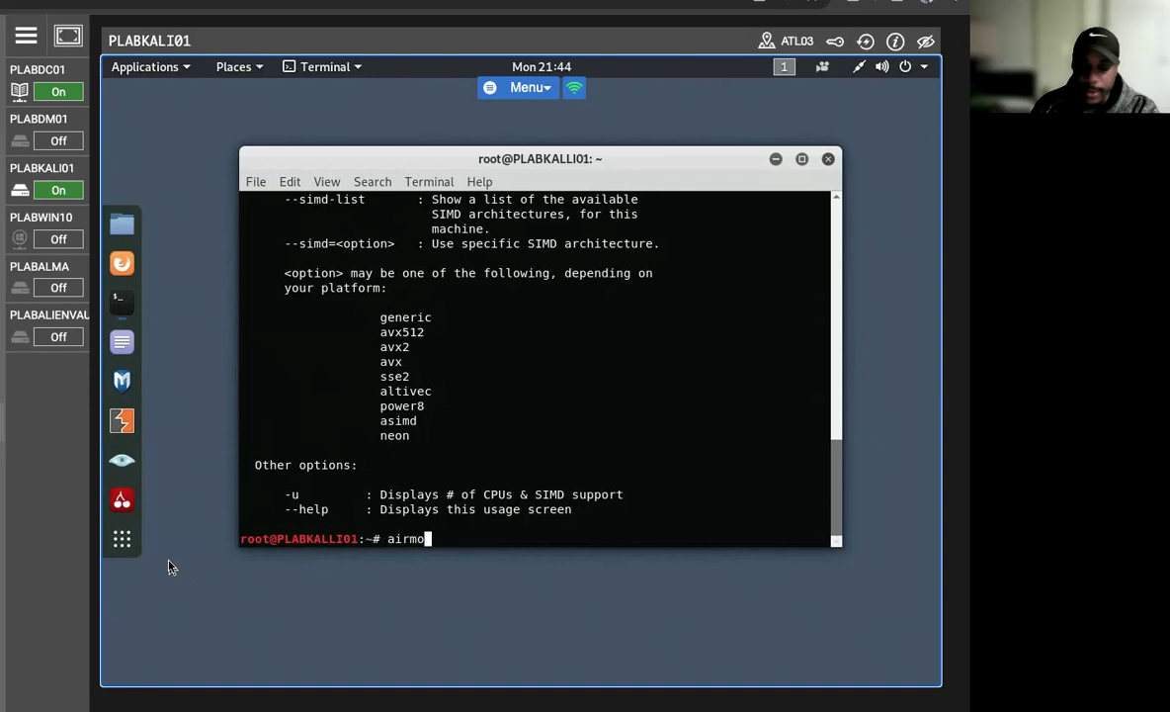
mouse_move(122, 538)
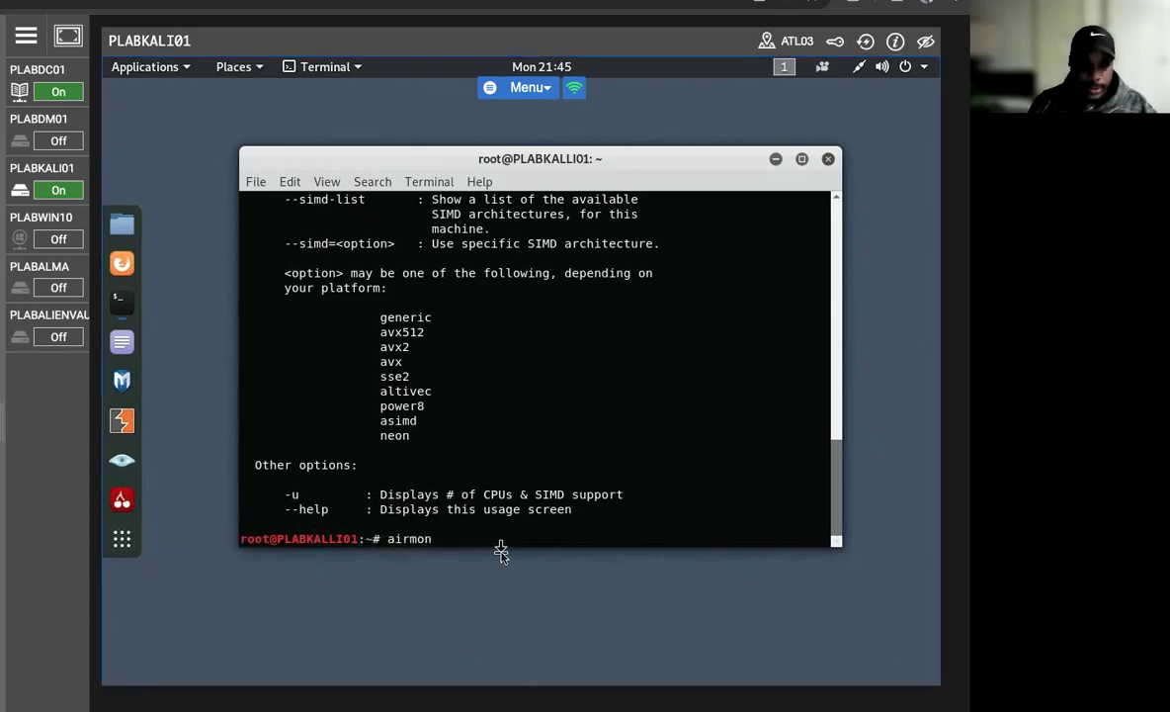
text(-ng)
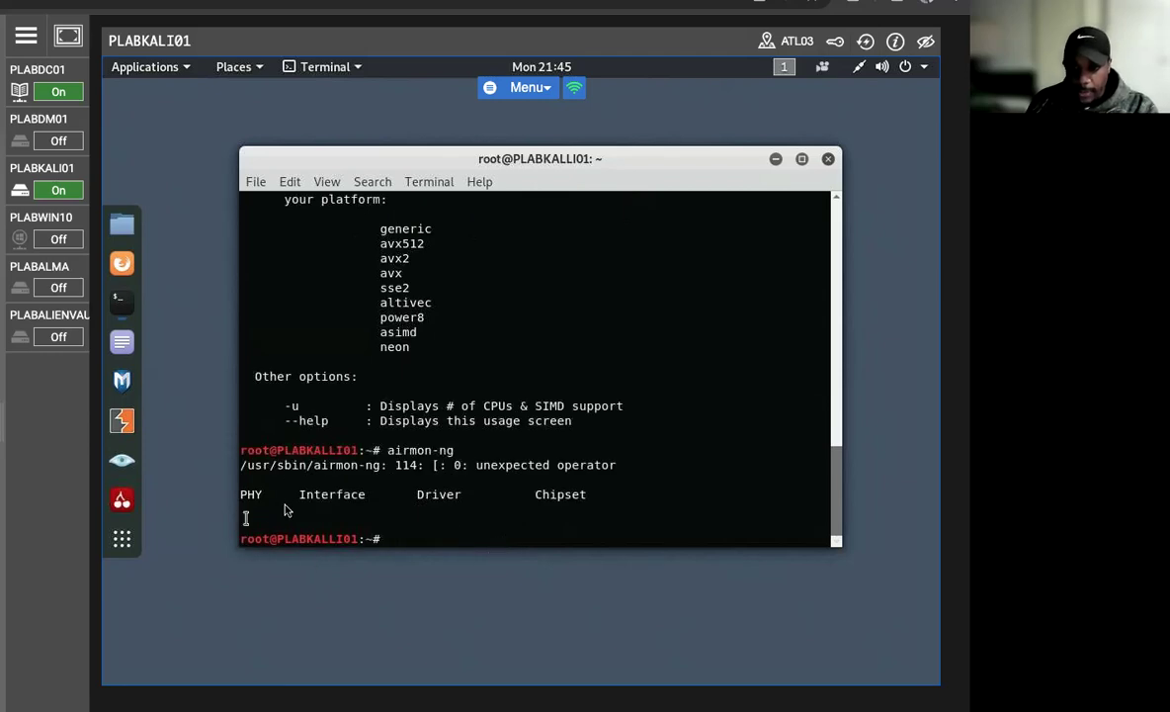
mouse_move(122, 537)
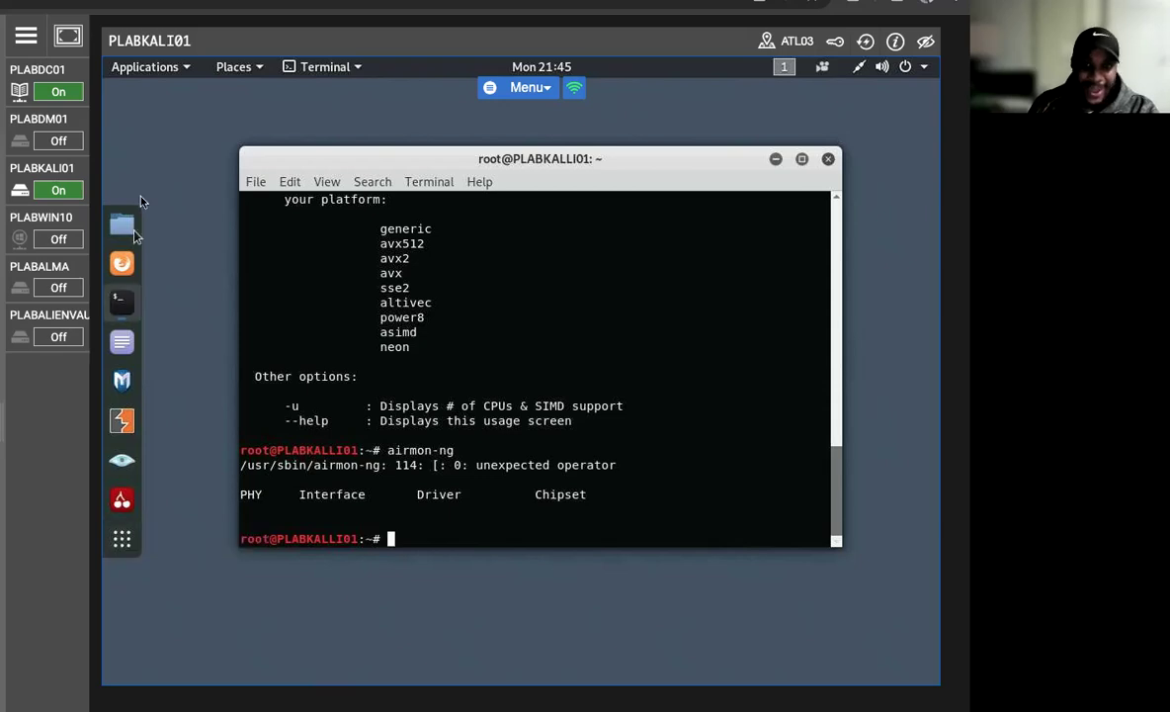
Run reaver -i -c 6 -b 00:23:69:11:33:22 without an interface name
click(145, 66)
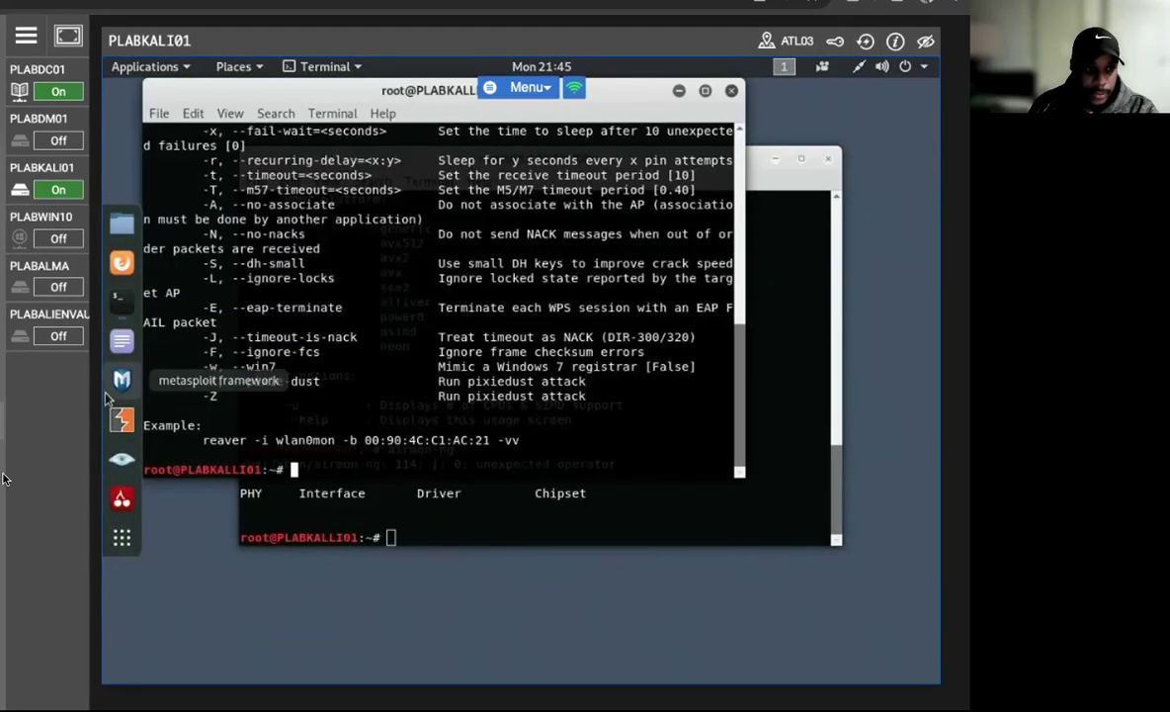
mouse_move(332, 381)
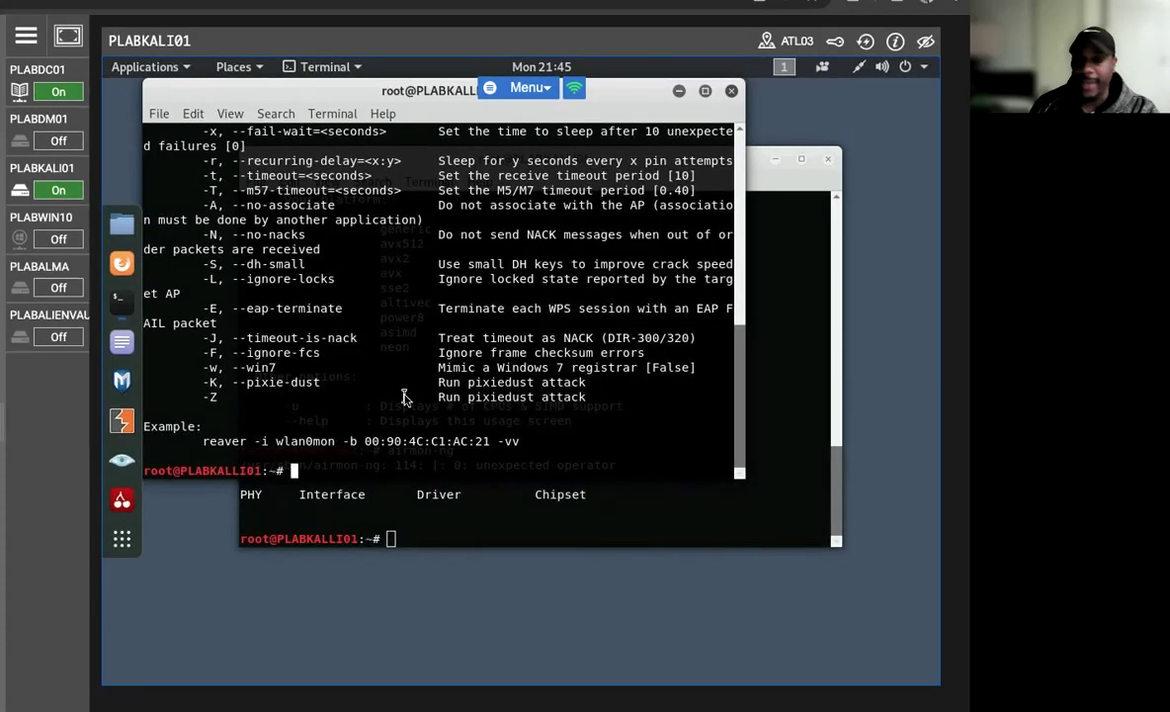
mouse_move(121, 537)
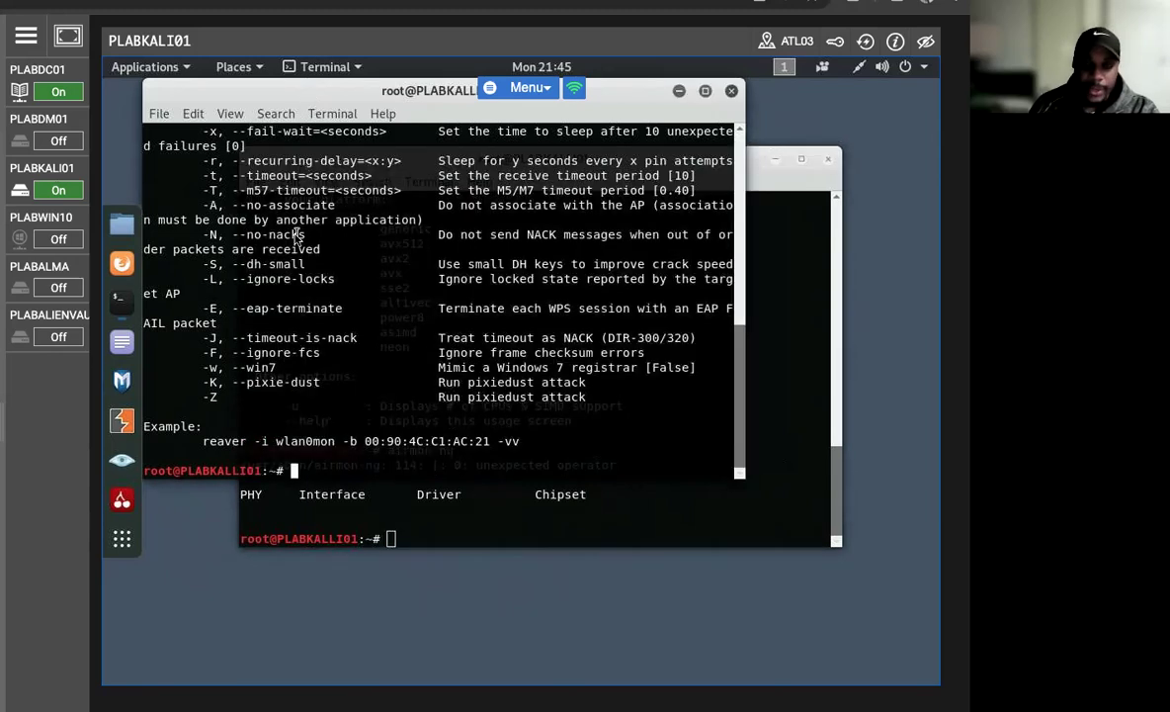
mouse_move(121, 499)
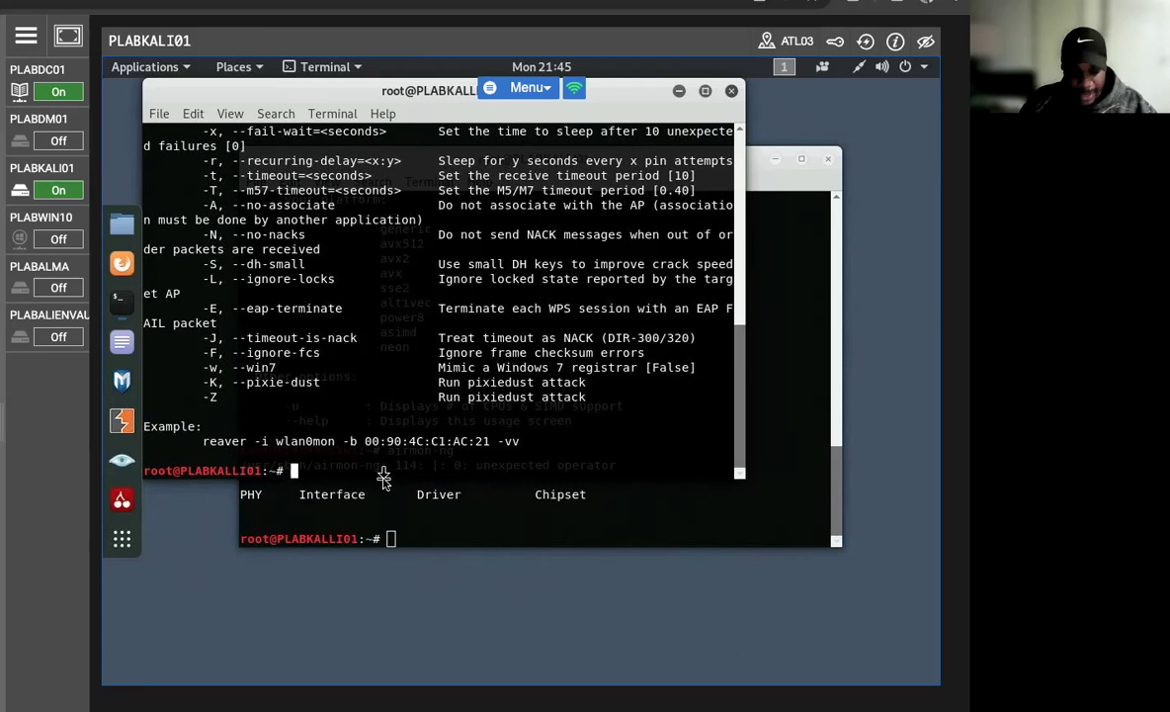
text(reaver -i -)
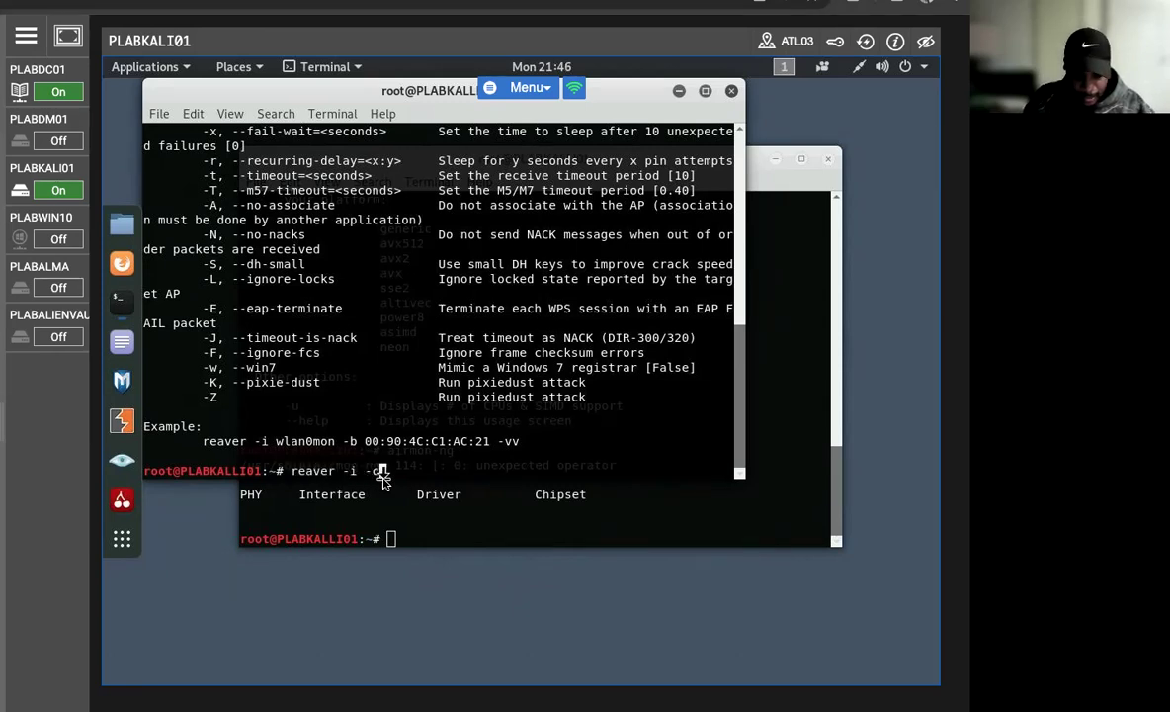
text(06 -b)
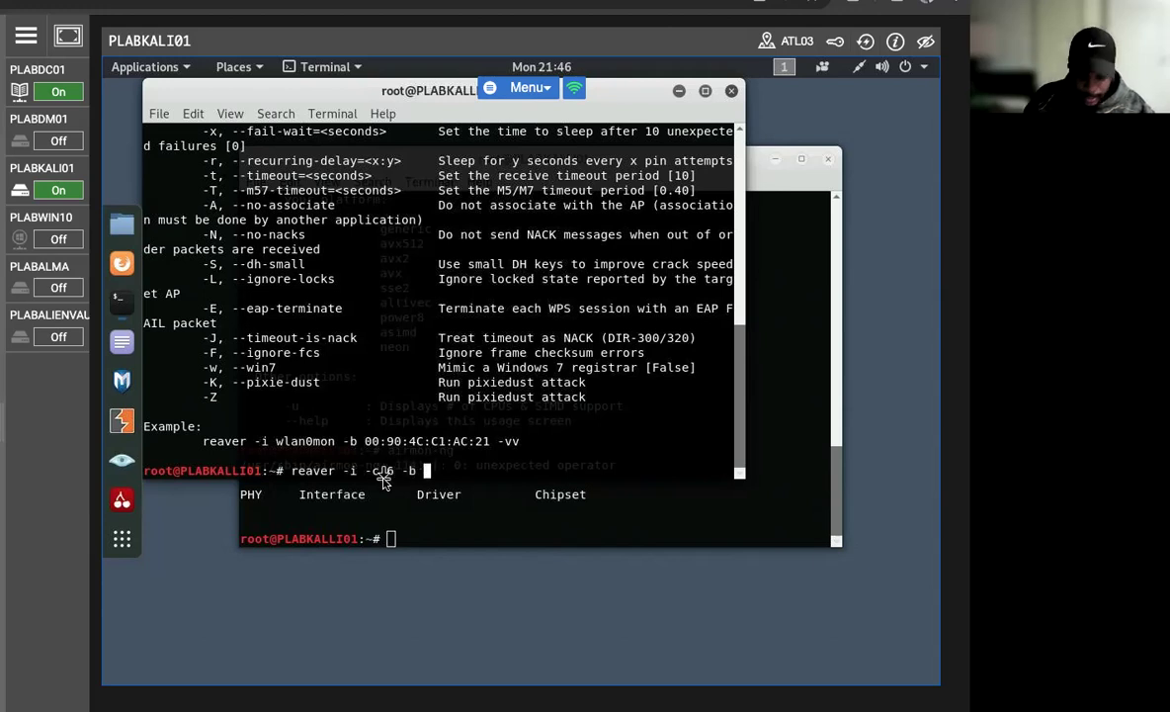
text(00:23)
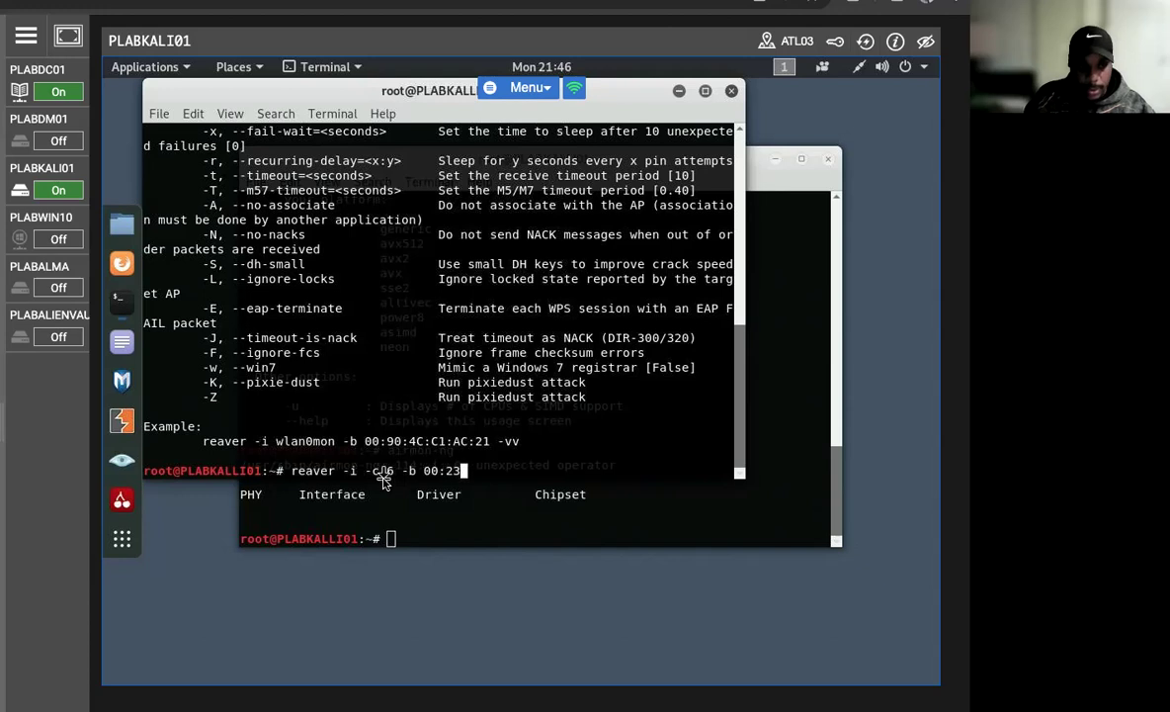
text(69)
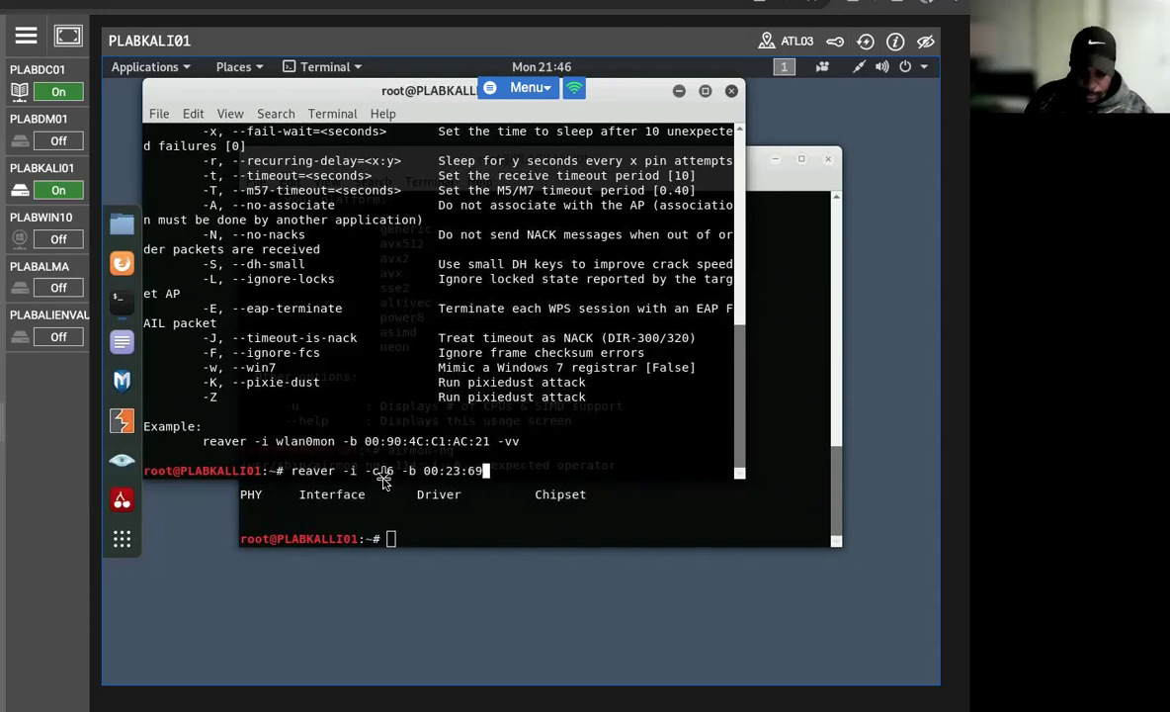
text(11:)
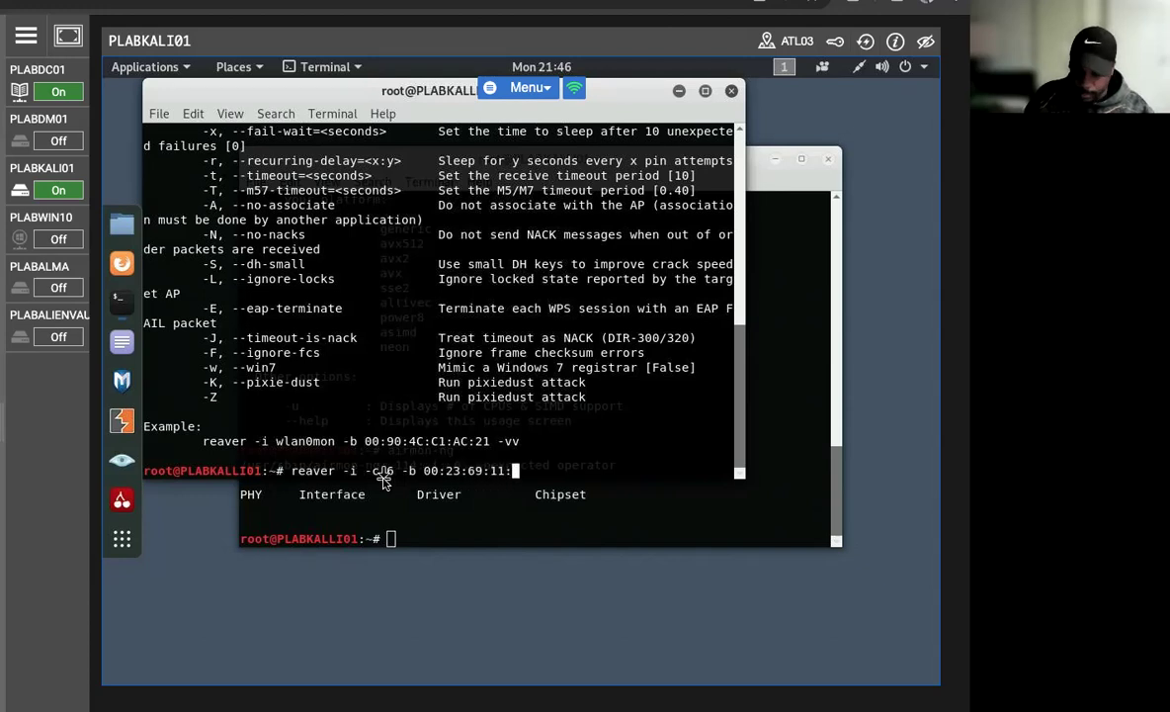
text(33:22)
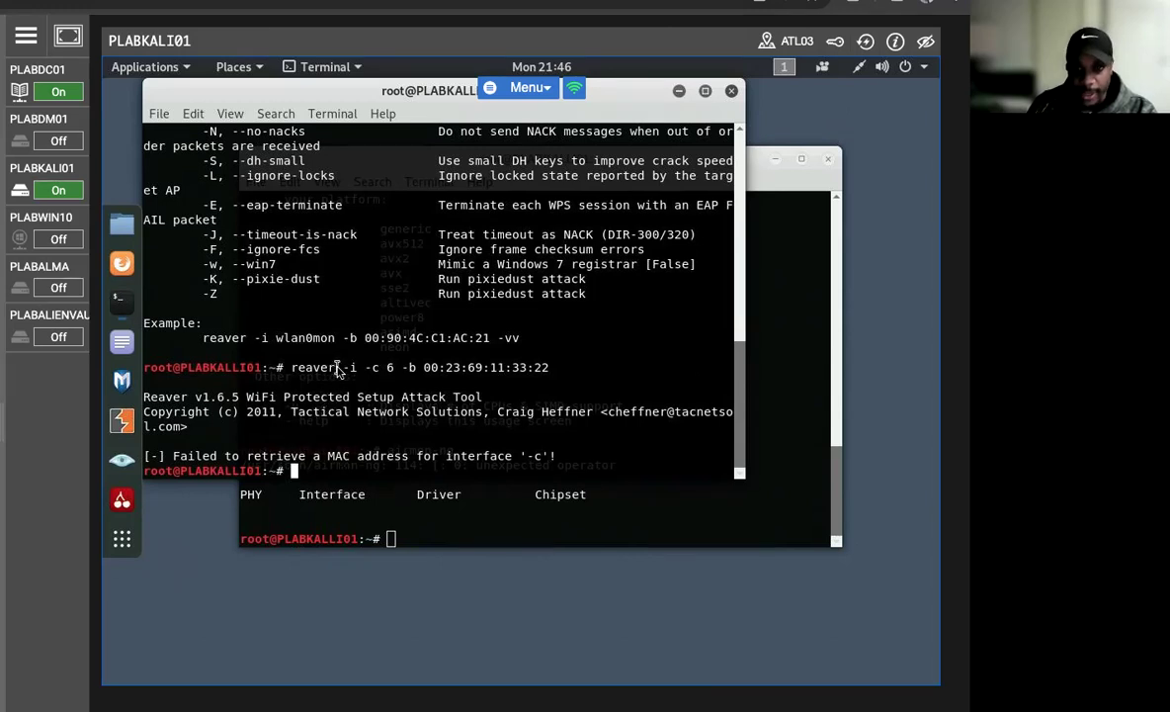
Rerun the reaver command with mon0 inserted as the -i interface
double_click(349, 366)
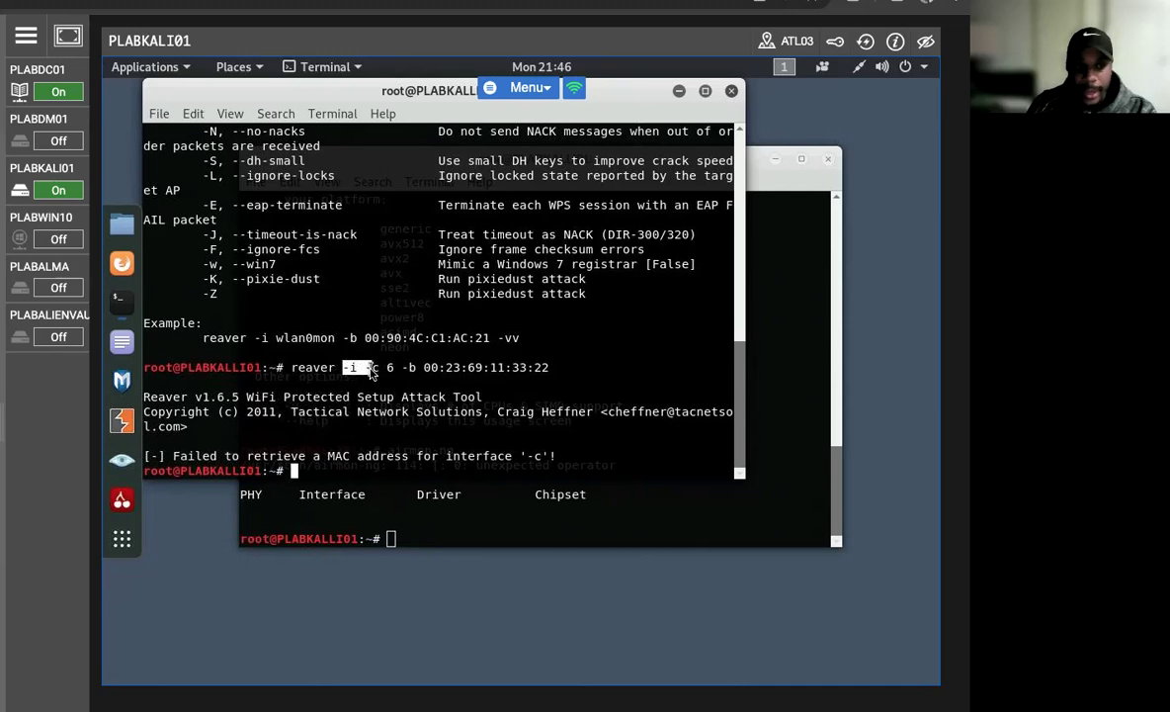
mouse_move(374, 373)
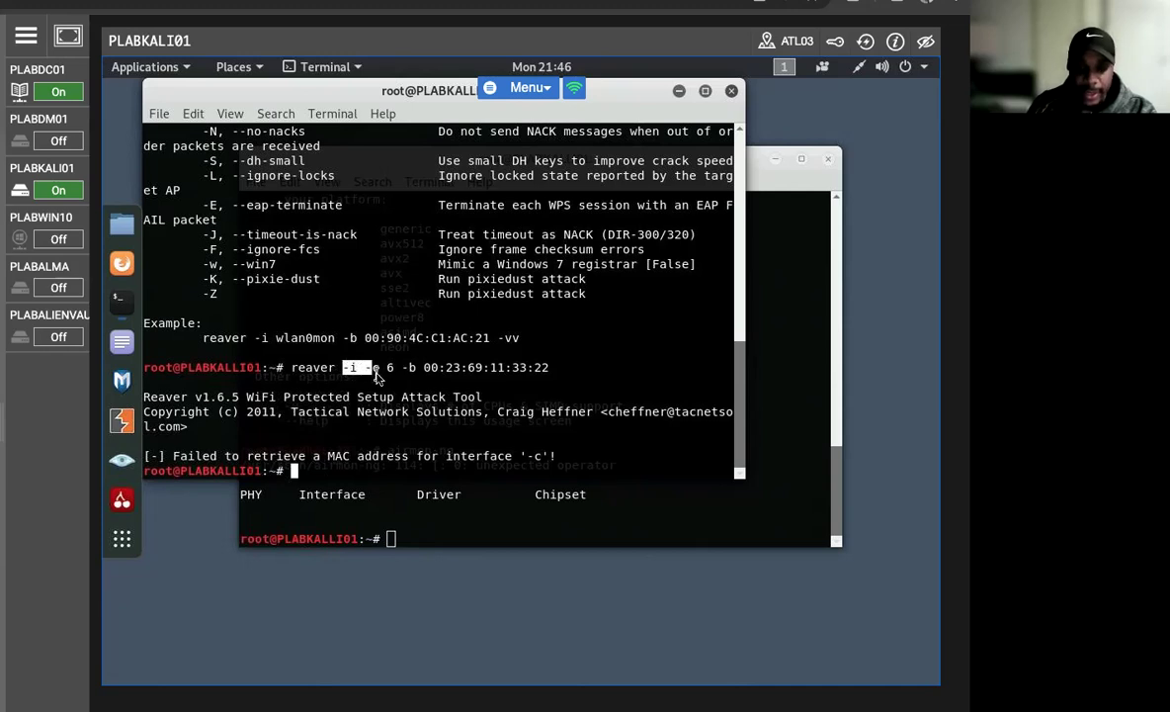
mouse_move(395, 386)
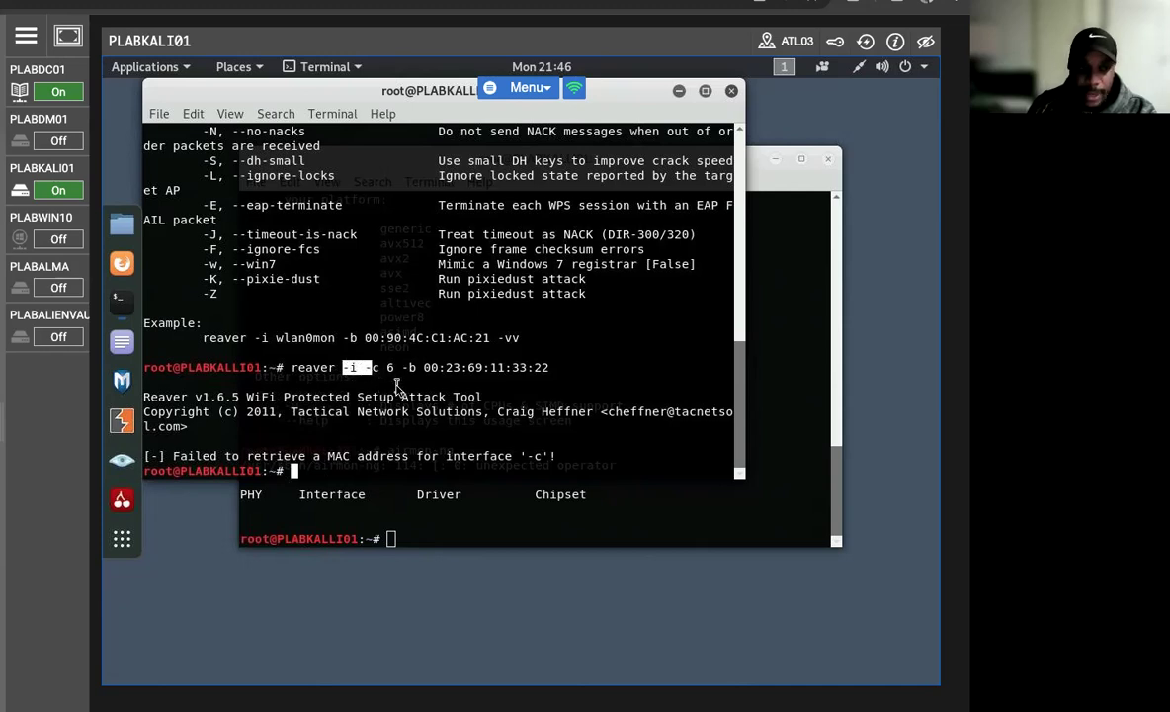
mouse_move(326, 374)
text(reaver -i mon-c 6 -b 00:23:69:11:33:22)
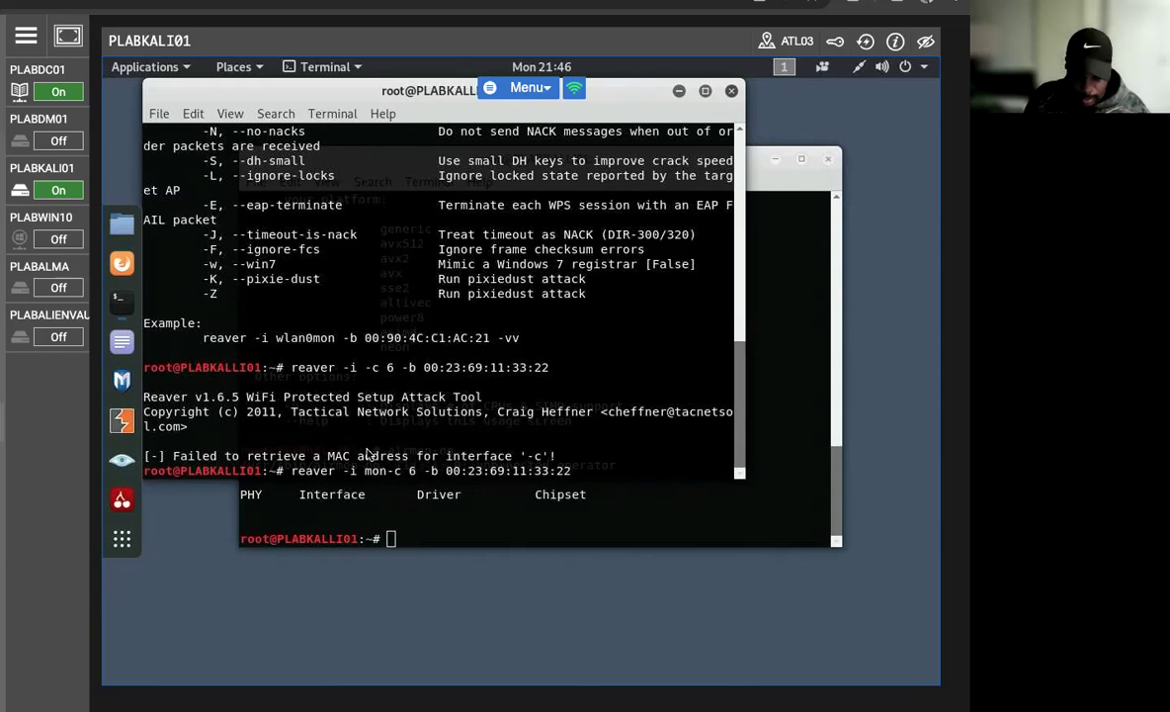
text(0 )
key(Return)
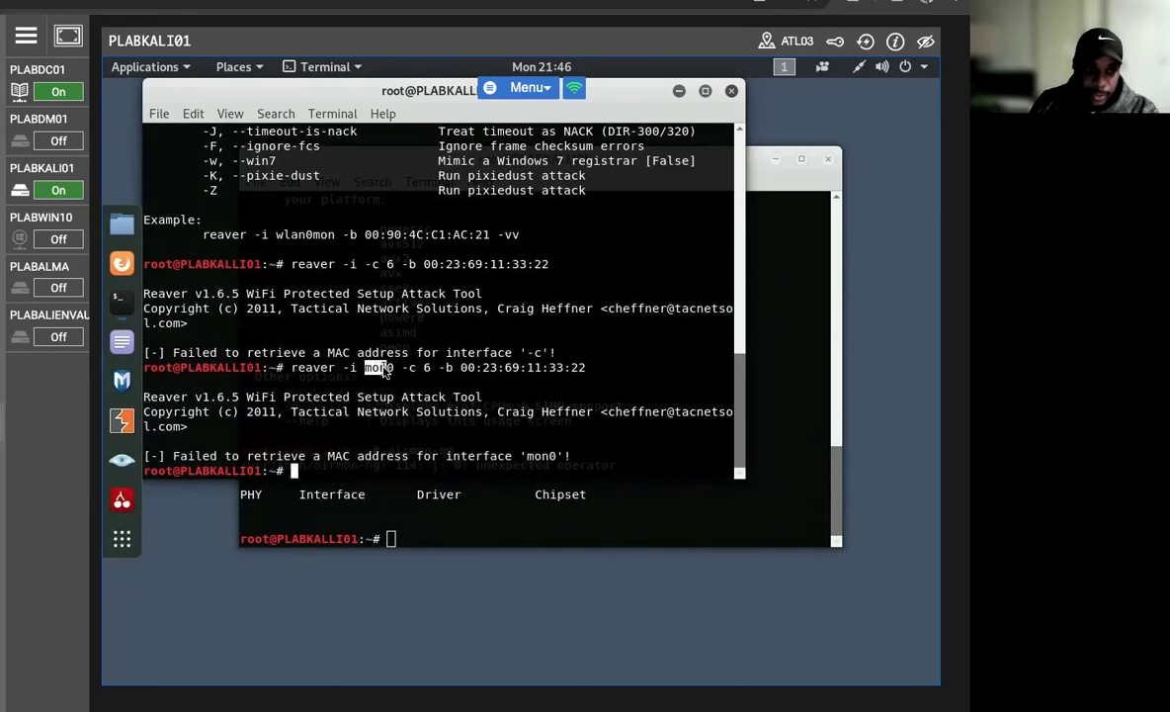
mouse_move(405, 379)
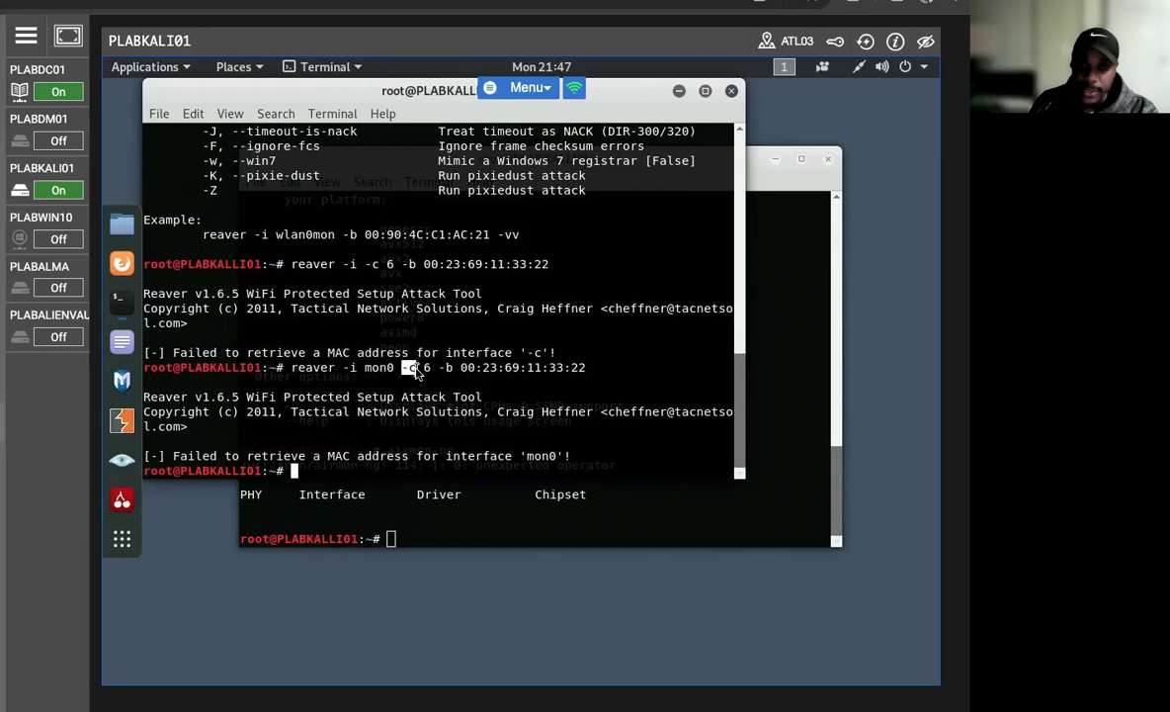
mouse_move(432, 369)
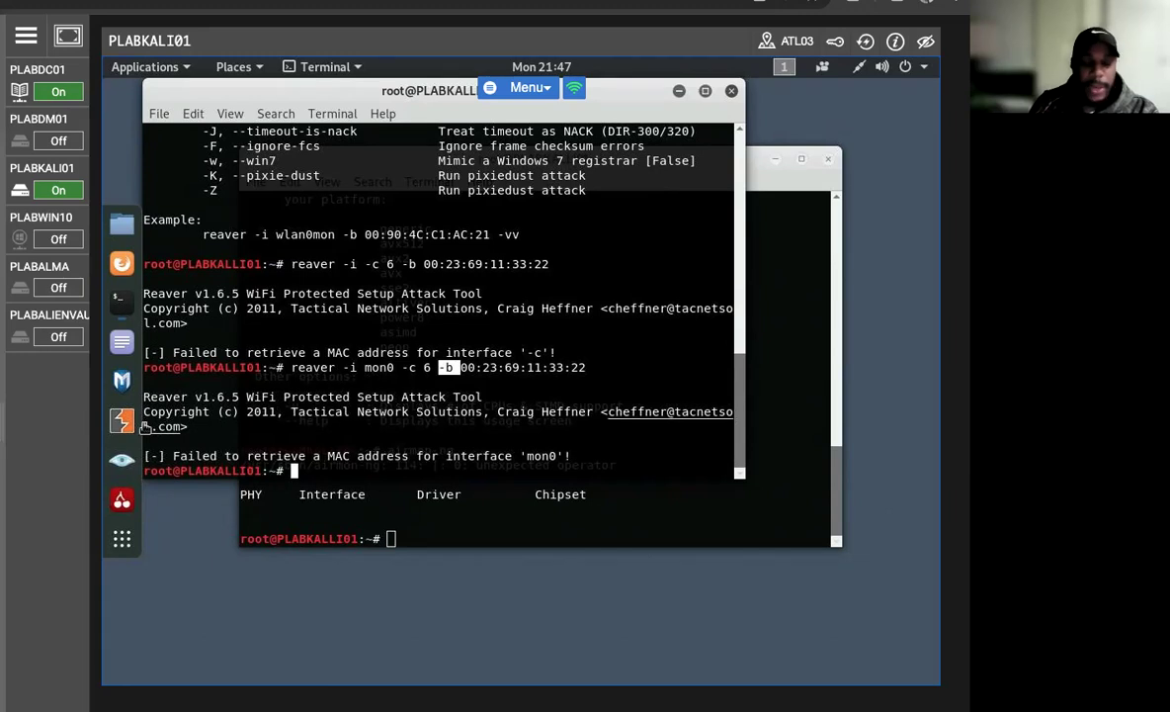
mouse_move(210, 439)
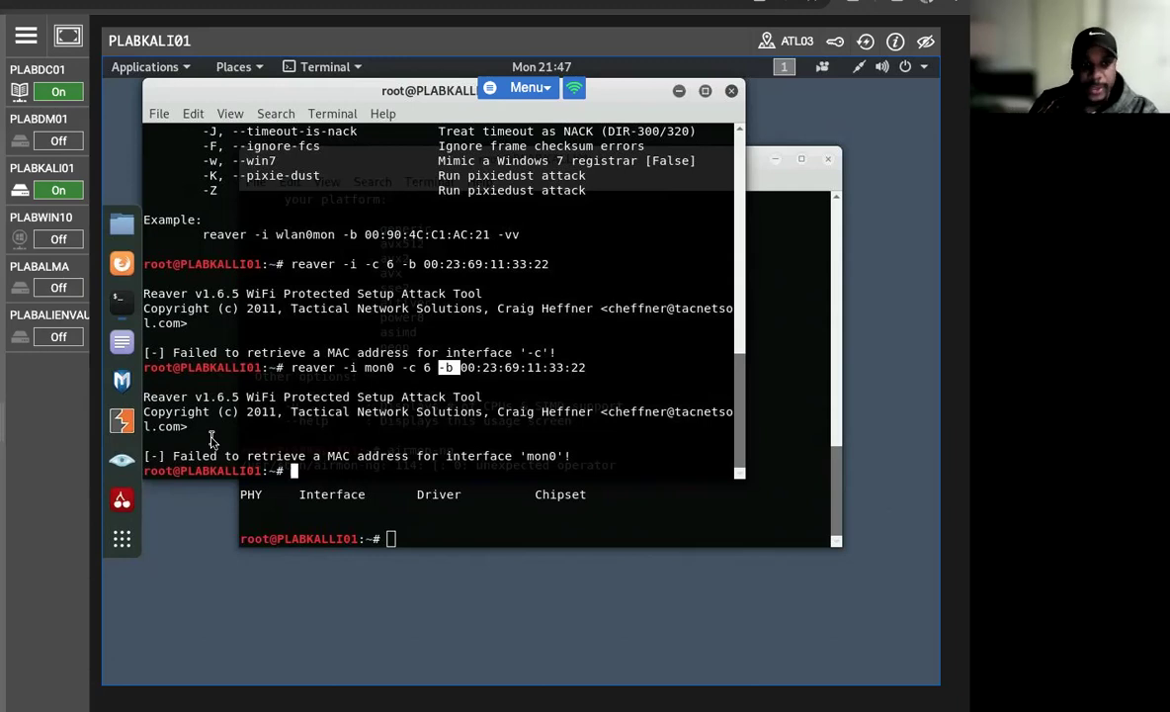
mouse_move(121, 462)
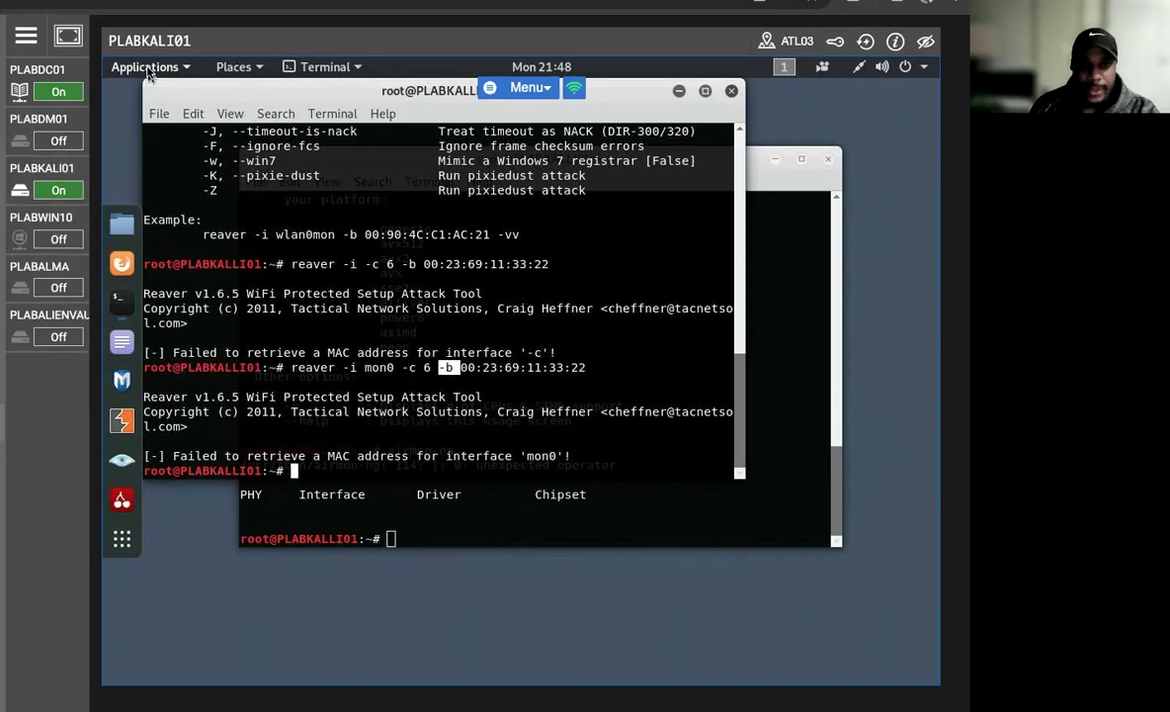
Open a new terminal from Applications to view hashcat's usage help
click(145, 66)
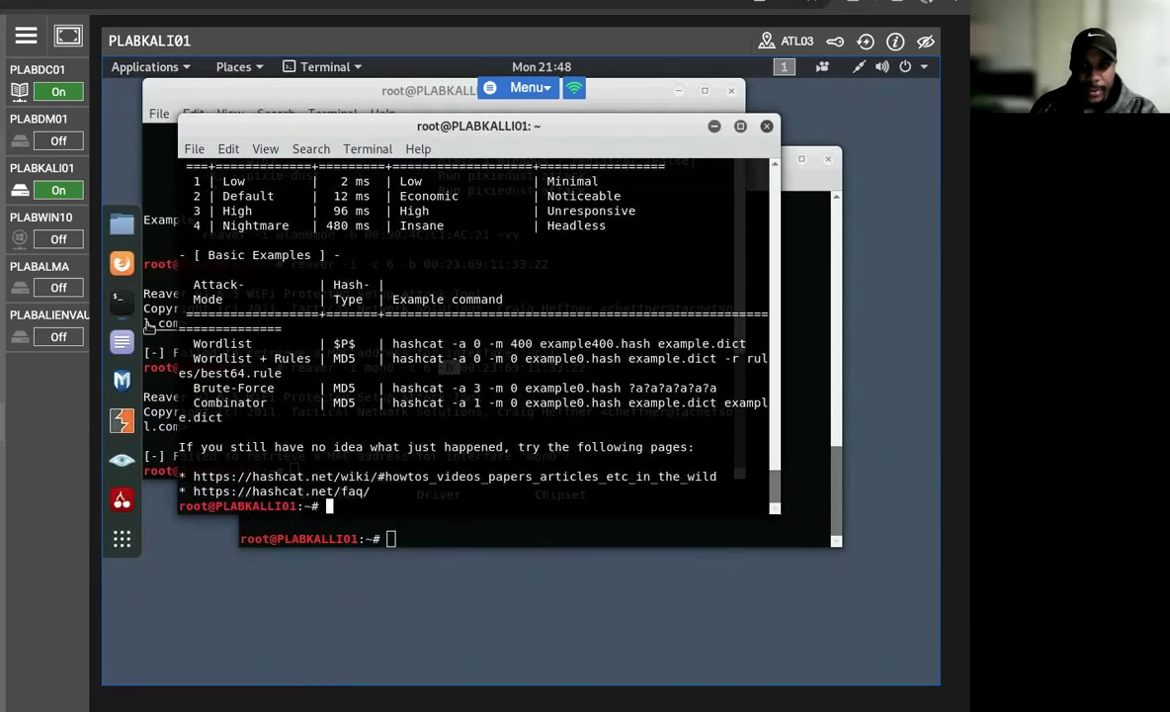
mouse_move(122, 453)
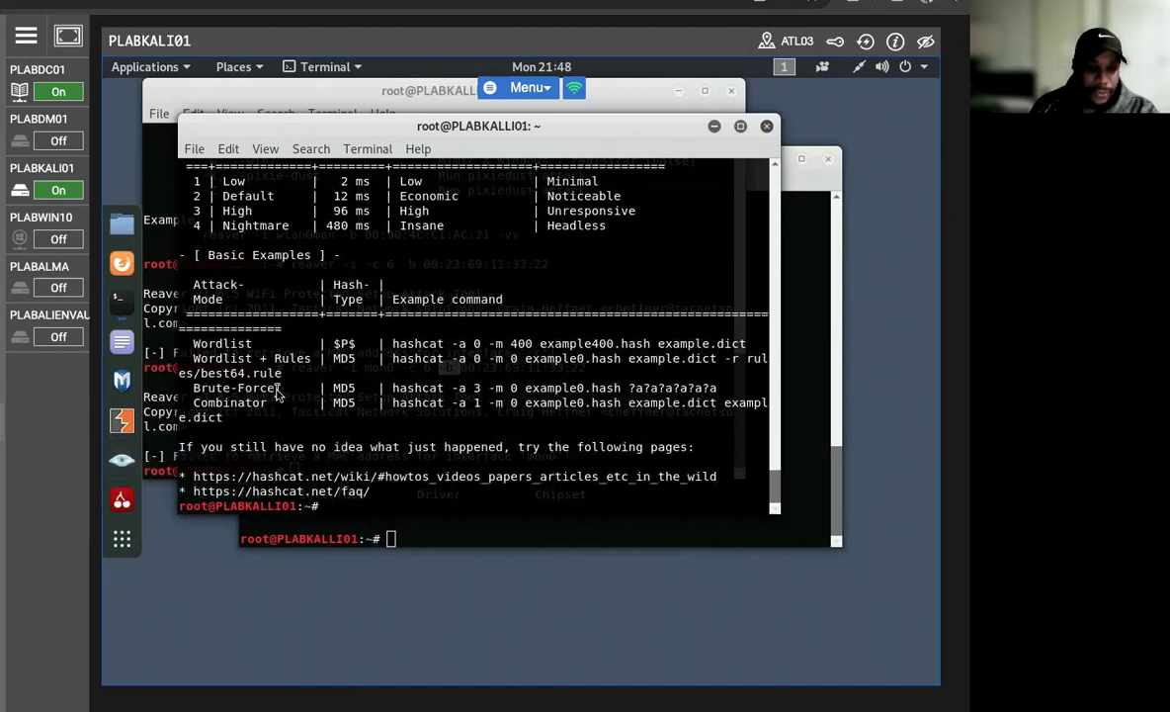
mouse_move(314, 398)
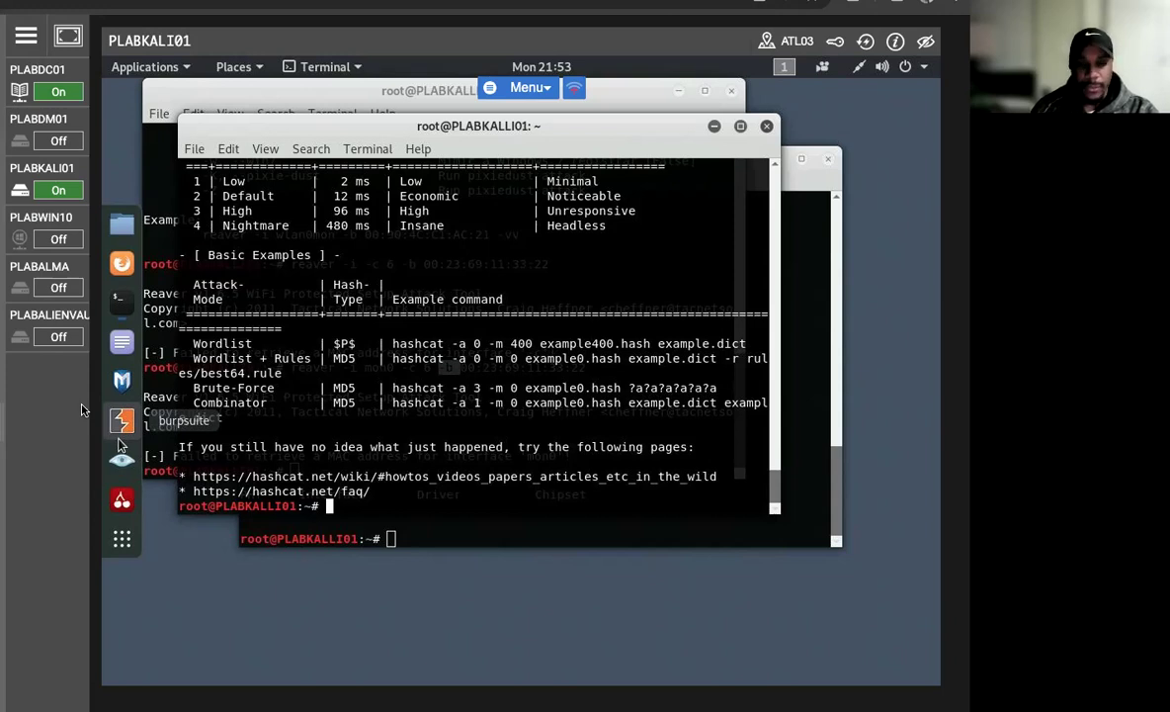
mouse_move(104, 413)
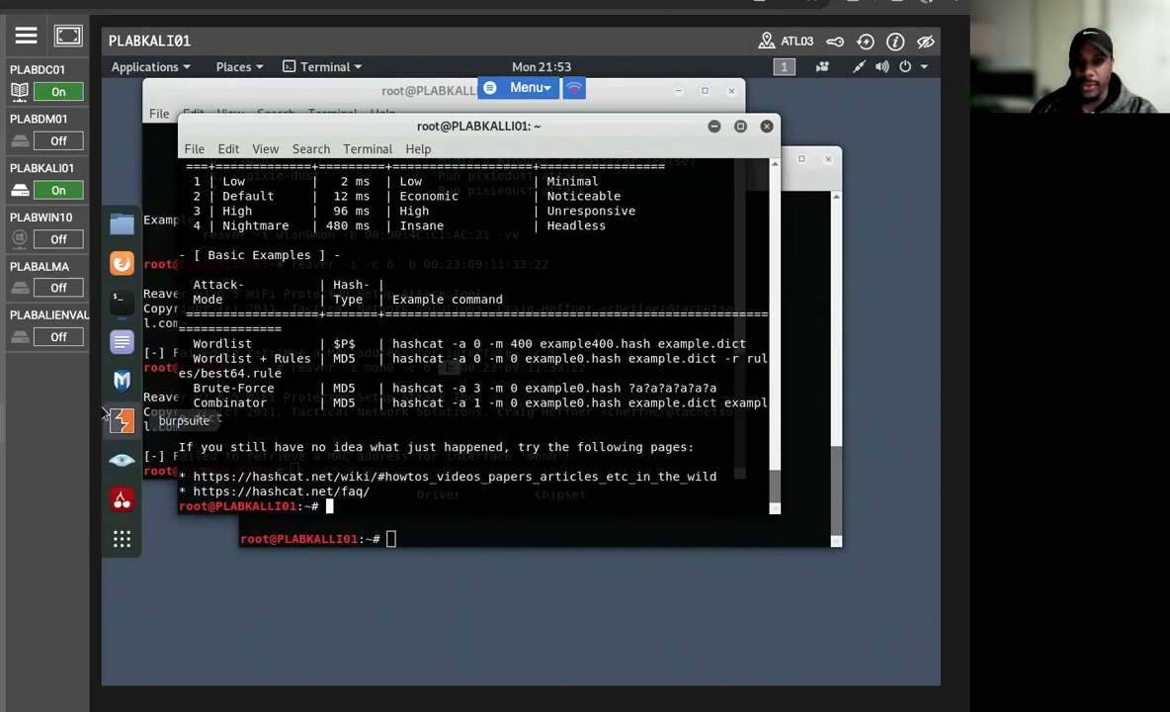